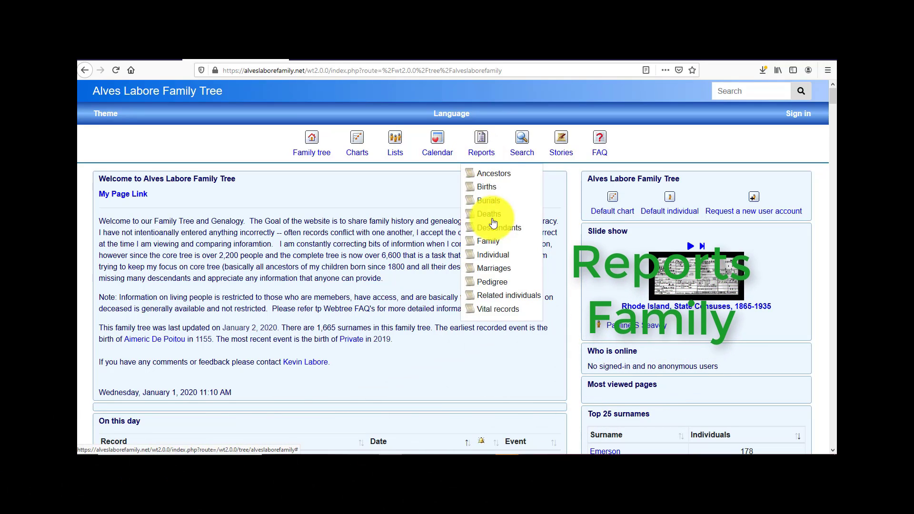
{"action": "mouse_move", "coordinate": [489, 241]}
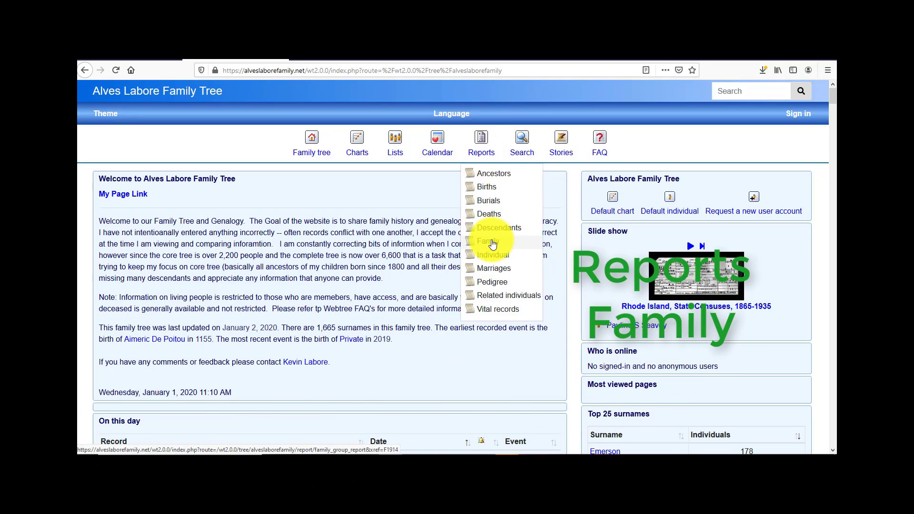
Bring up the Family report form with the Emerson–Spain couple preselected
{"action": "left_click", "coordinate": [485, 241]}
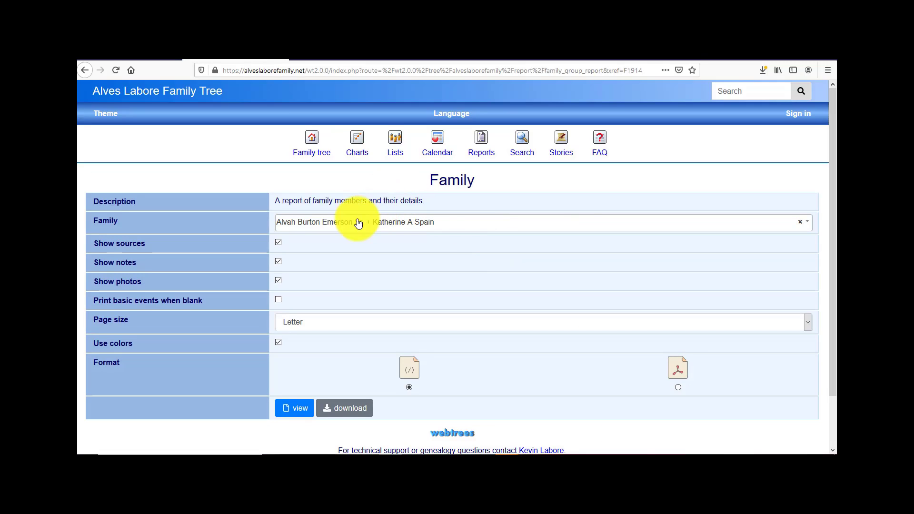
{"action": "mouse_move", "coordinate": [474, 224]}
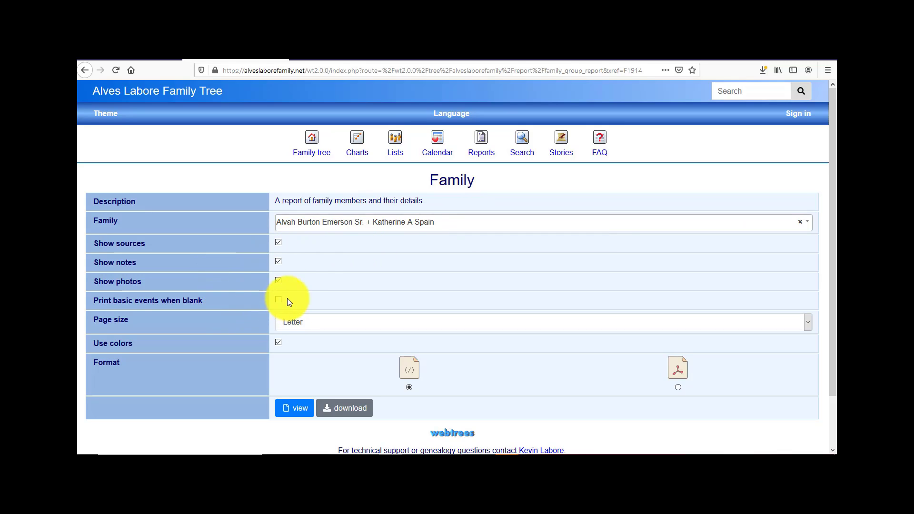
{"action": "mouse_move", "coordinate": [267, 296]}
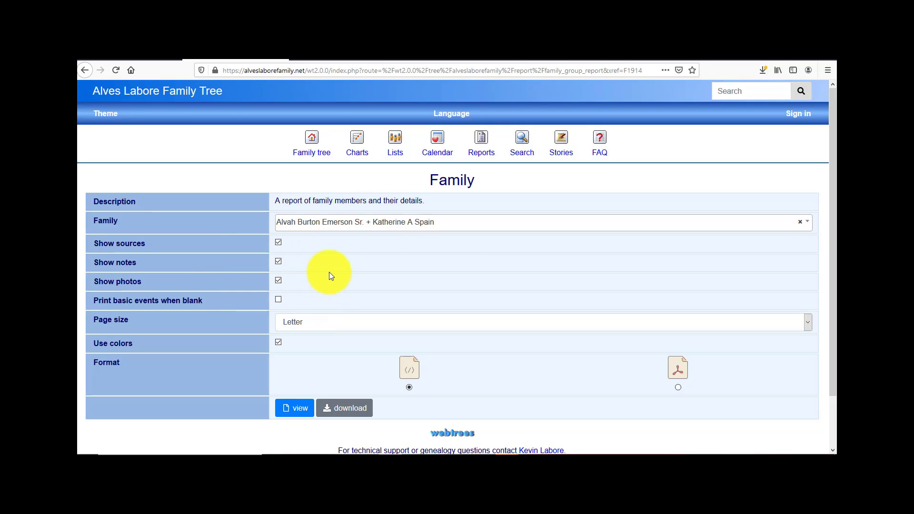
{"action": "mouse_move", "coordinate": [243, 331]}
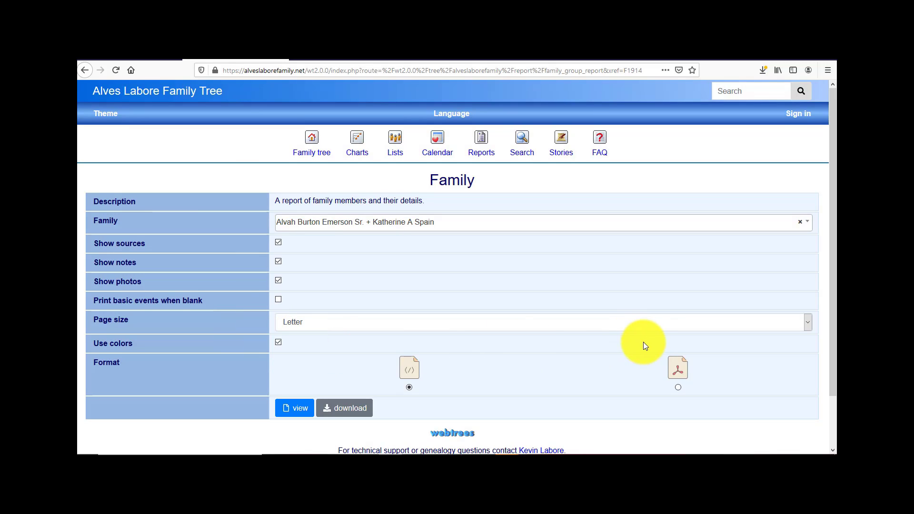
{"action": "mouse_move", "coordinate": [678, 371]}
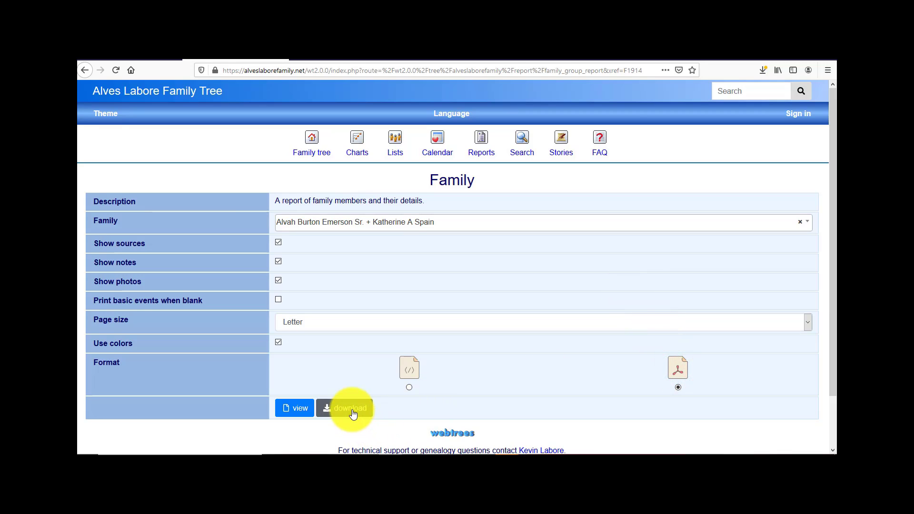
Download the family group report and have it open in Adobe Acrobat
{"action": "left_click", "coordinate": [346, 407]}
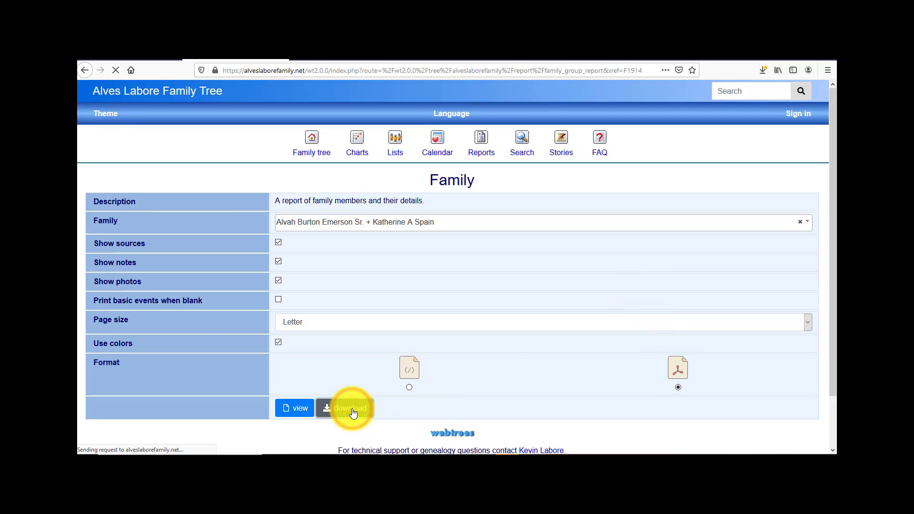
{"action": "left_click", "coordinate": [344, 408]}
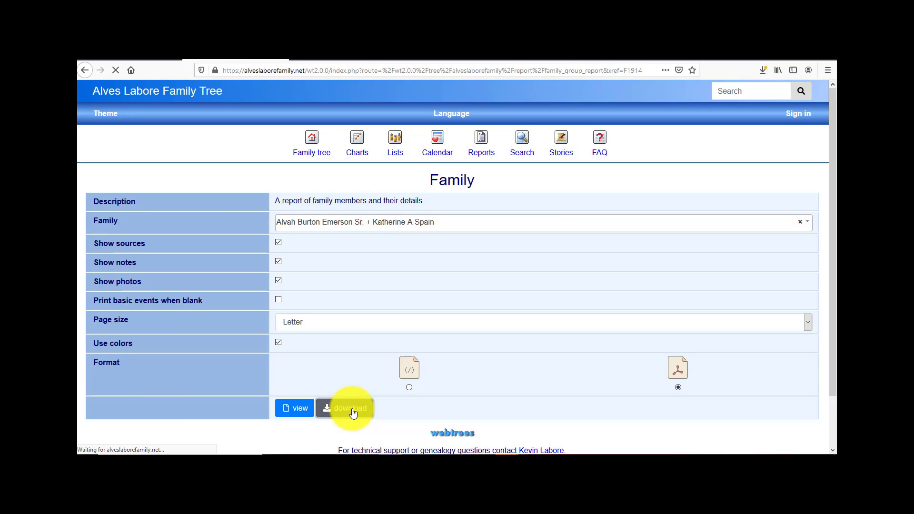
{"action": "left_click", "coordinate": [347, 407]}
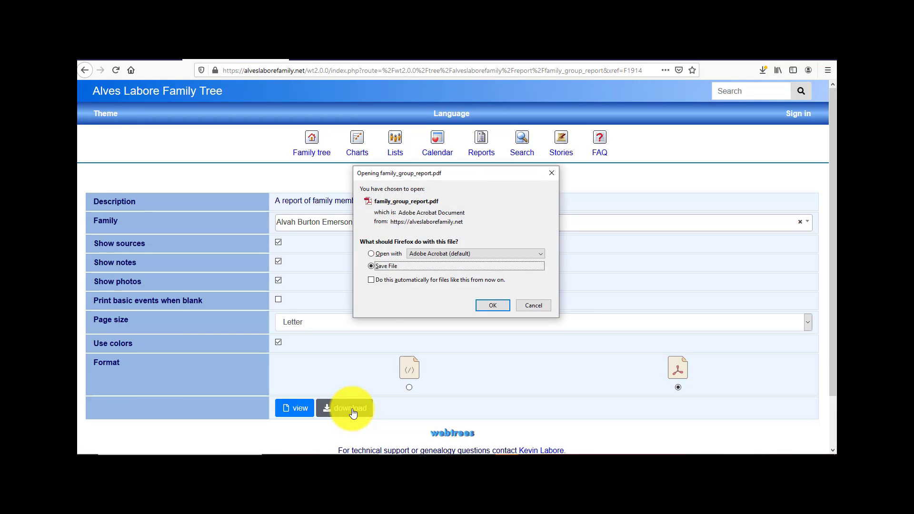
{"action": "left_click", "coordinate": [372, 253]}
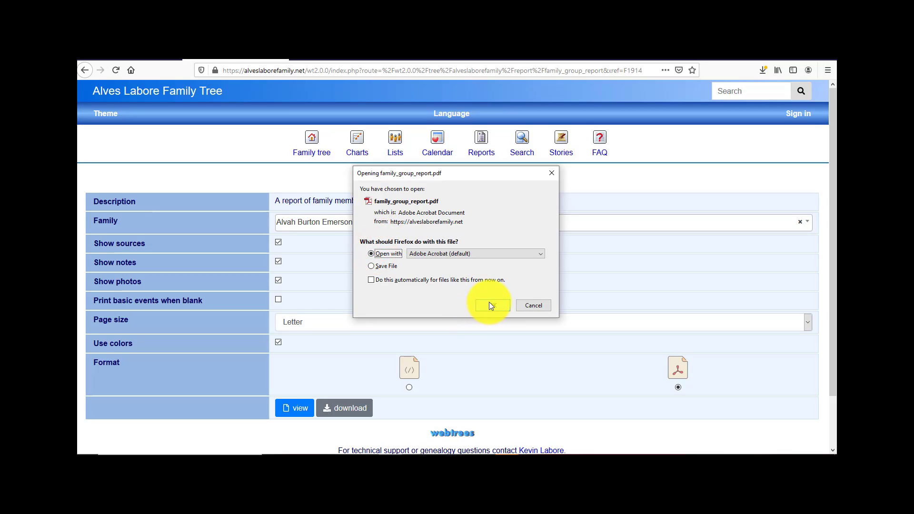
{"action": "left_click", "coordinate": [491, 305]}
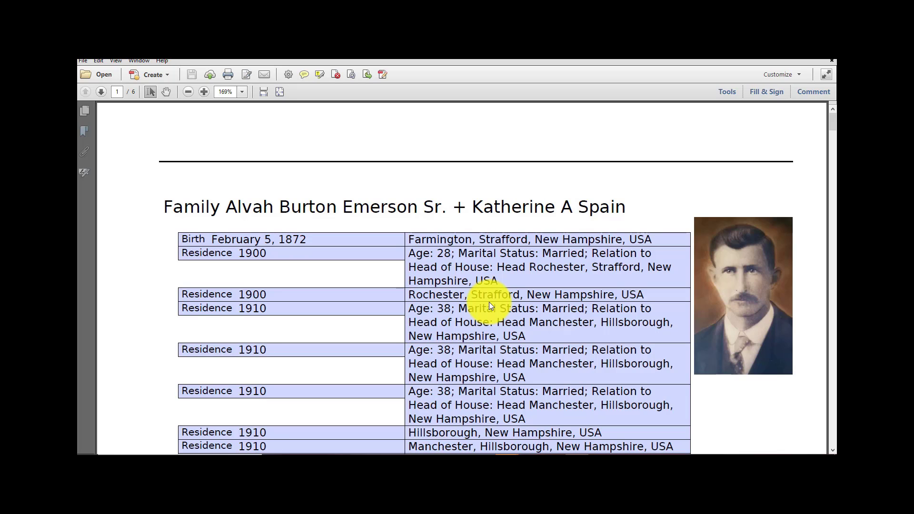
{"action": "scroll", "scroll_direction": "down", "scroll_amount": 3}
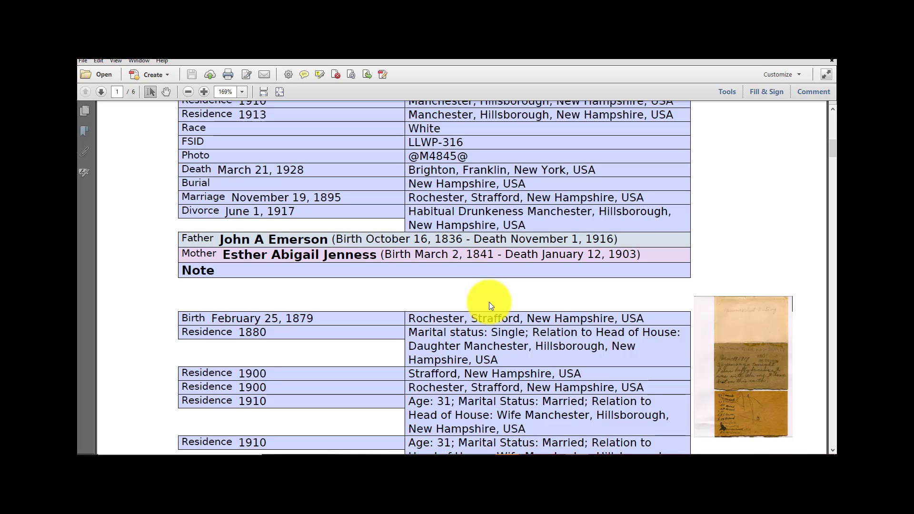
{"action": "scroll", "scroll_direction": "down", "scroll_amount": 3}
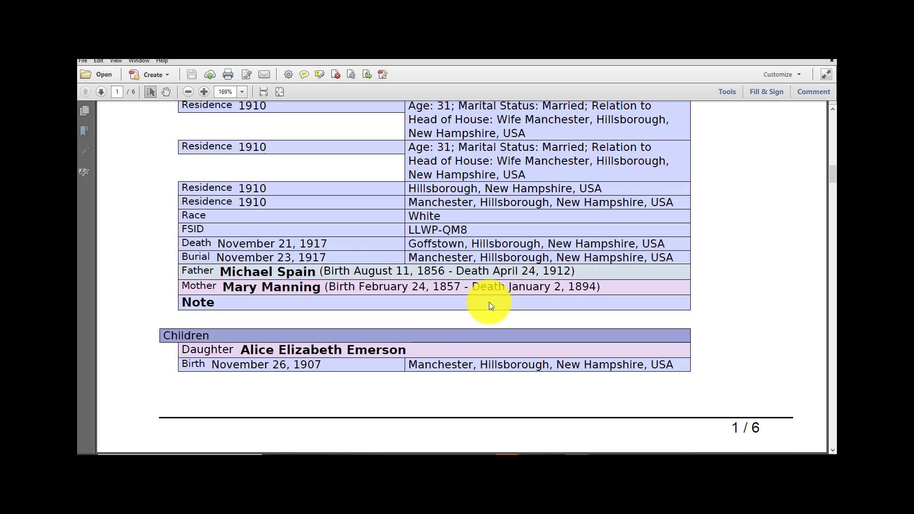
{"action": "left_click", "coordinate": [101, 92]}
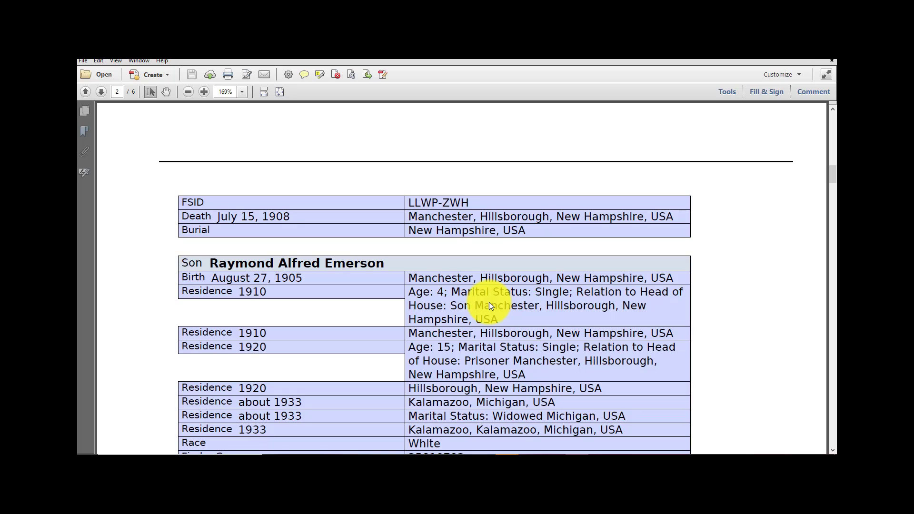
{"action": "scroll", "scroll_direction": "down", "scroll_amount": 3}
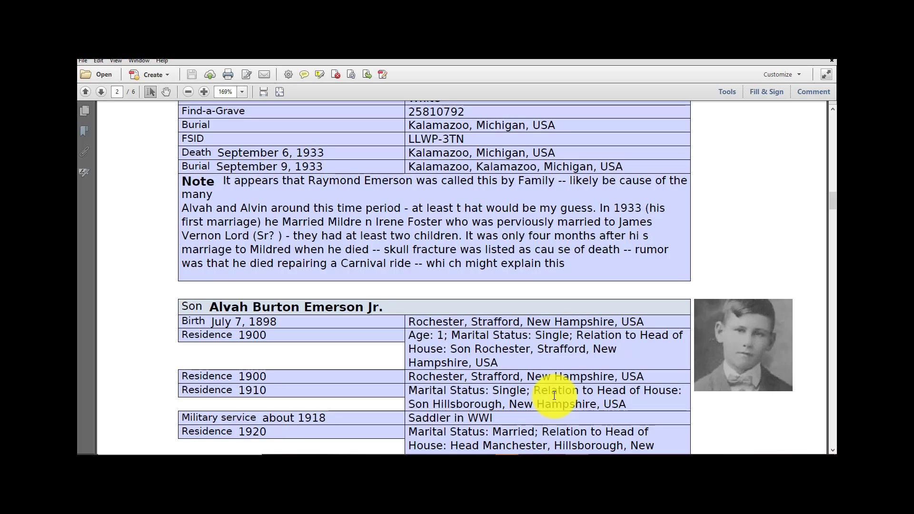
{"action": "scroll", "scroll_direction": "down", "scroll_amount": 3}
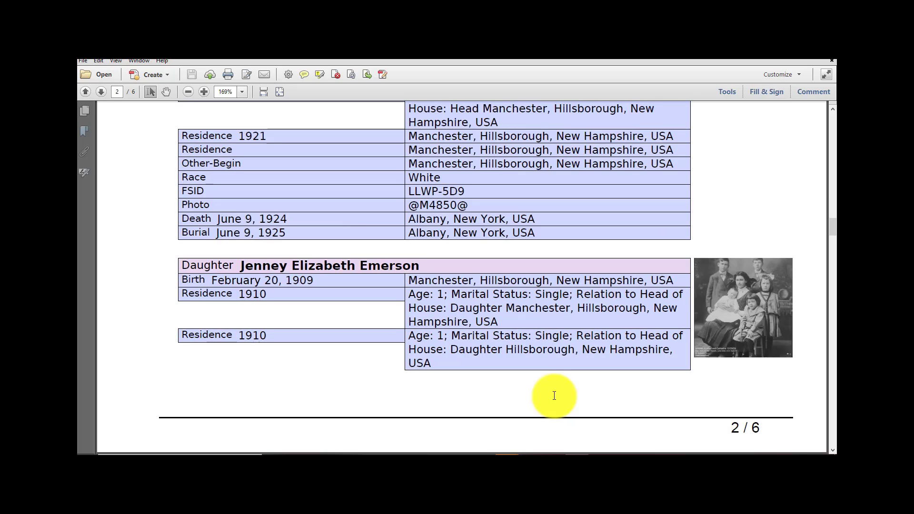
{"action": "scroll", "scroll_direction": "down", "scroll_amount": 3}
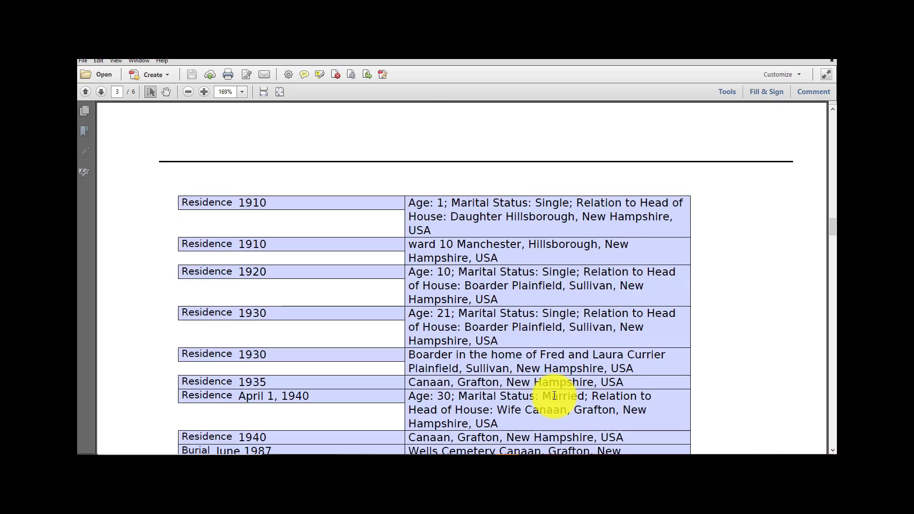
{"action": "scroll", "scroll_direction": "down", "scroll_amount": 3}
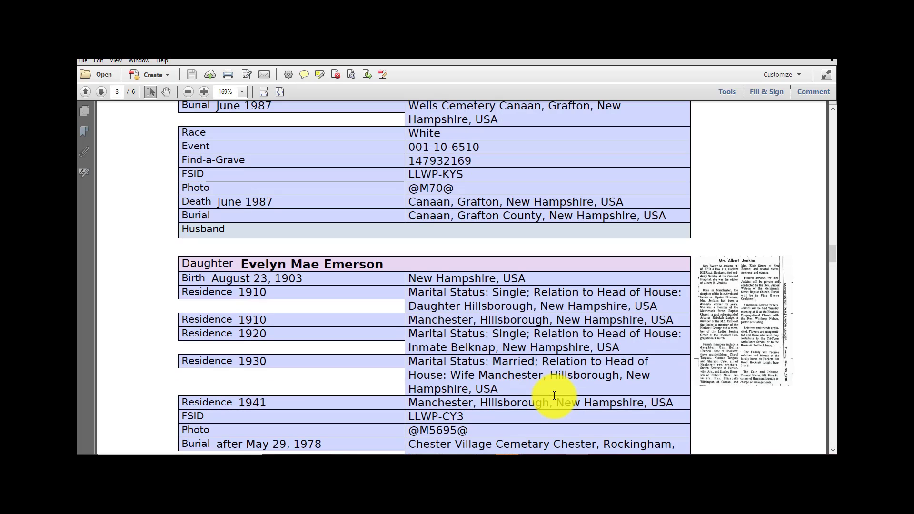
{"action": "scroll", "scroll_direction": "down", "scroll_amount": 3}
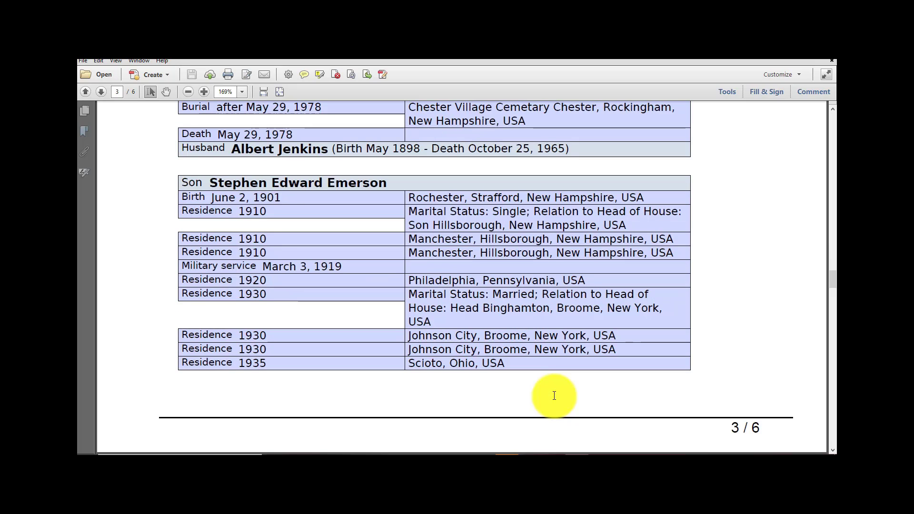
{"action": "scroll", "scroll_direction": "down", "scroll_amount": 3}
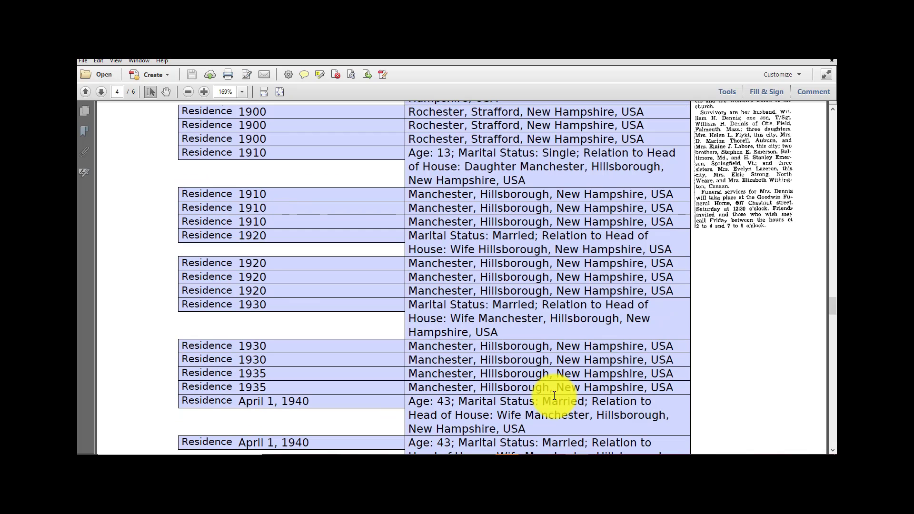
{"action": "scroll", "scroll_direction": "down", "scroll_amount": 3}
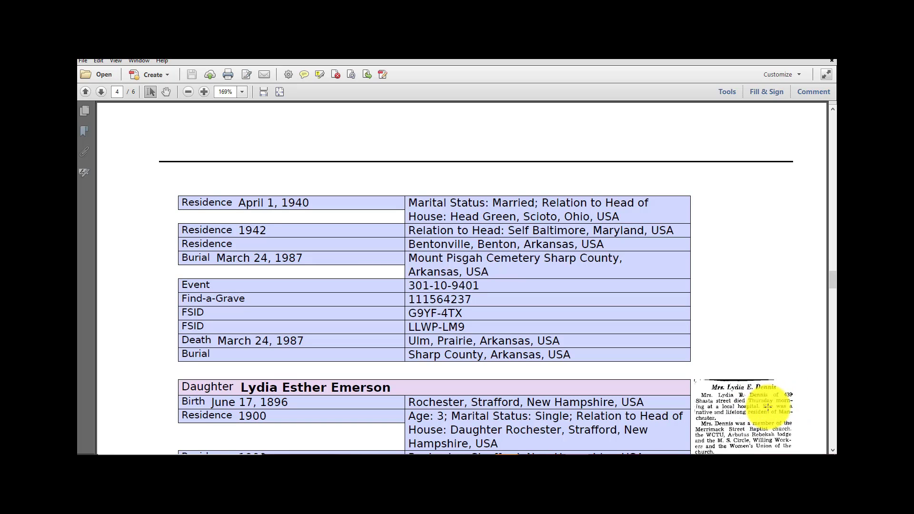
{"action": "scroll", "scroll_direction": "down", "scroll_amount": 3}
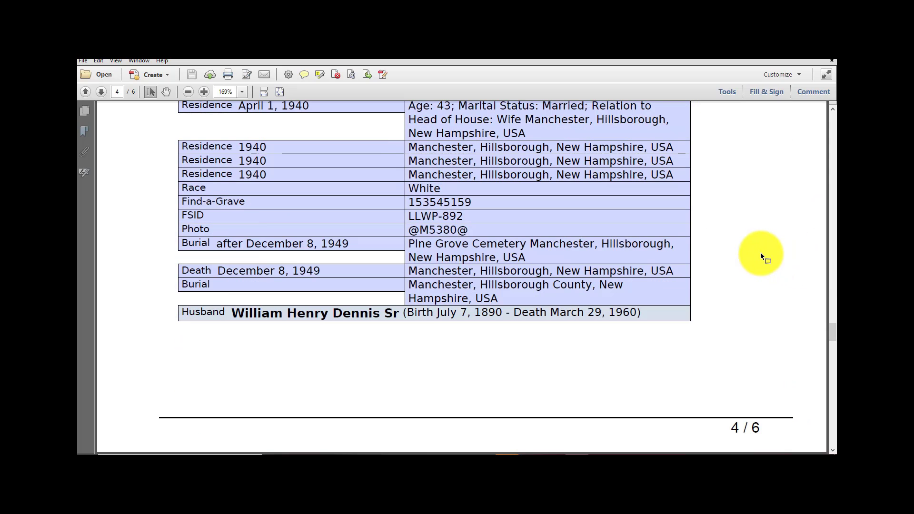
{"action": "left_click", "coordinate": [101, 91]}
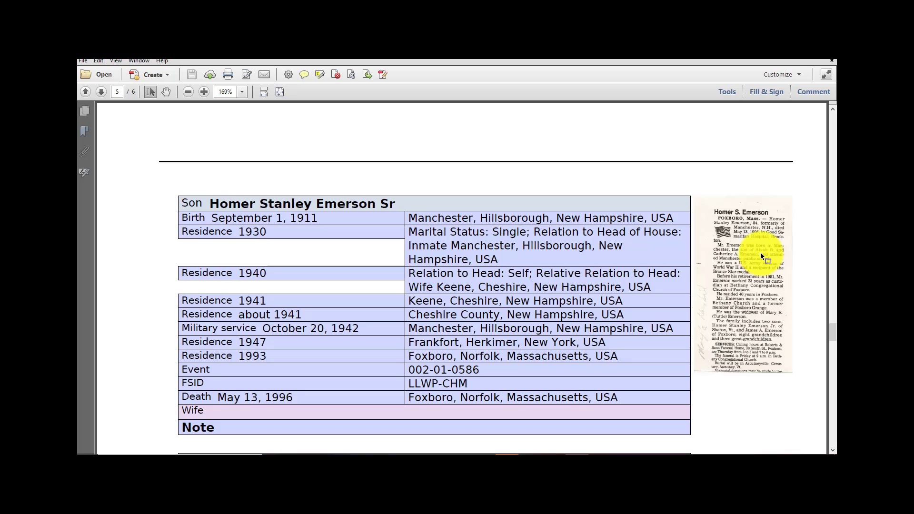
{"action": "scroll", "scroll_direction": "down", "scroll_amount": 3}
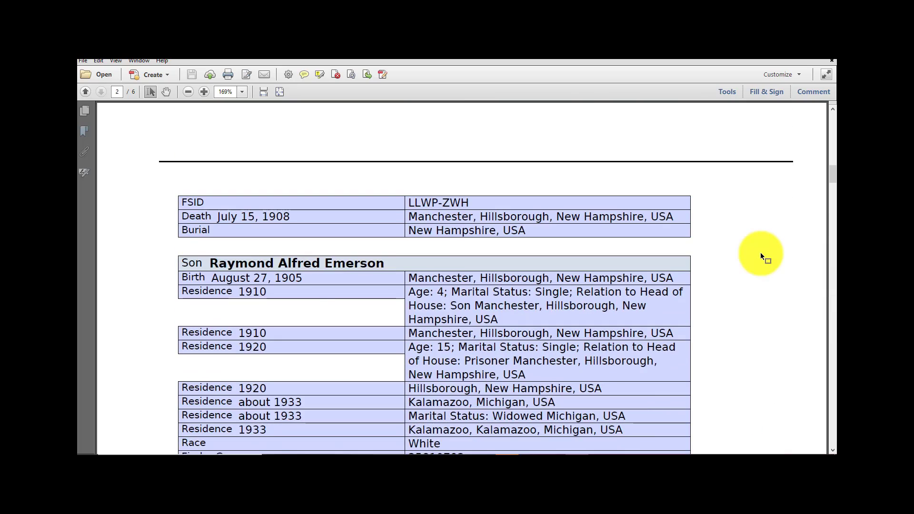
{"action": "left_click", "coordinate": [85, 91]}
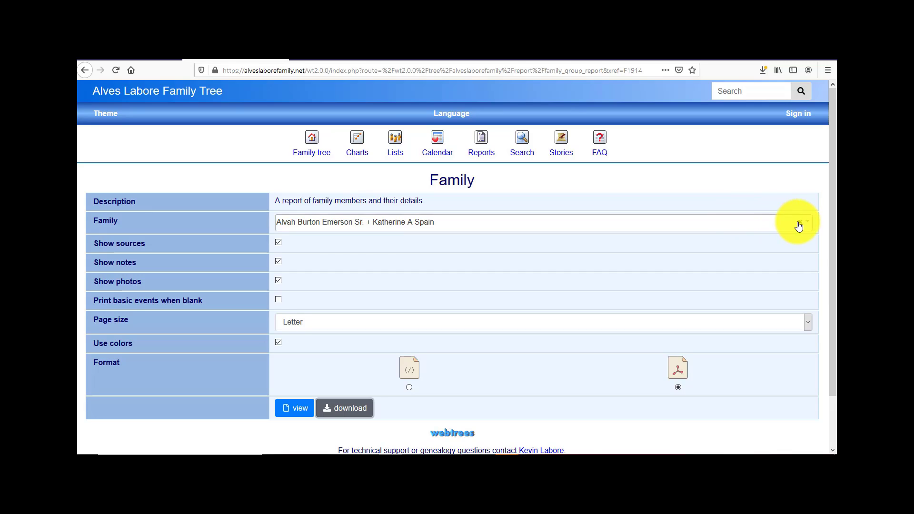
{"action": "type", "text": "johna"}
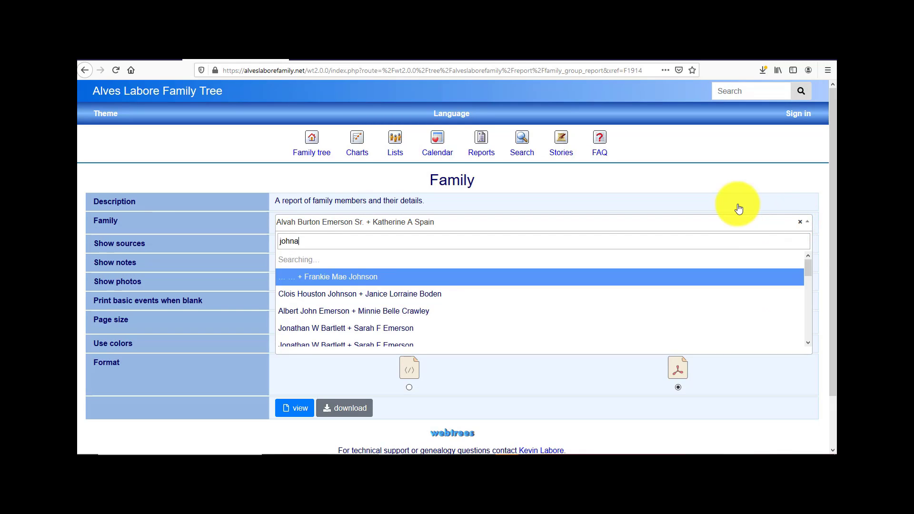
{"action": "key", "text": "Backspace"}
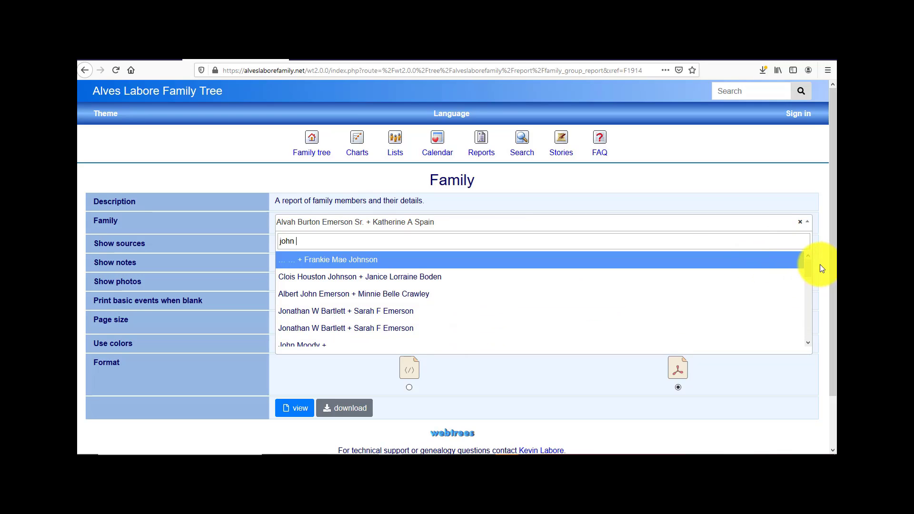
{"action": "scroll", "scroll_direction": "down", "scroll_amount": 3}
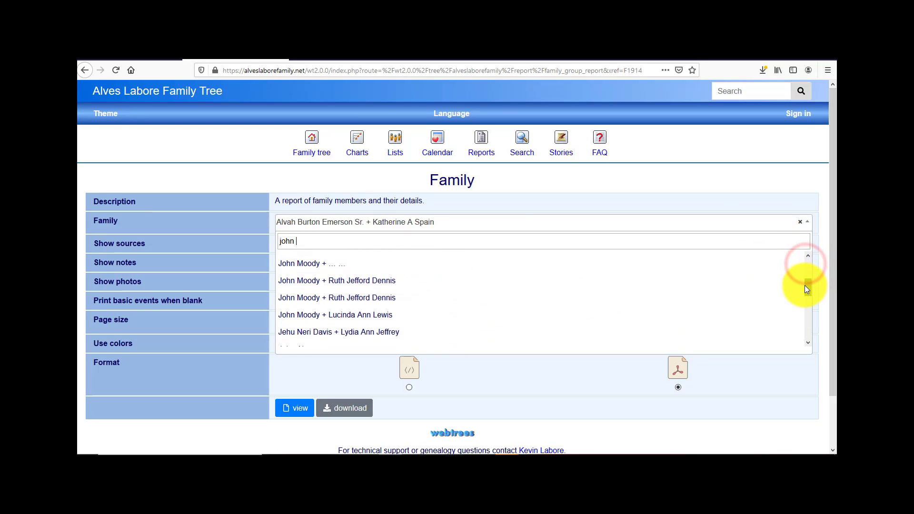
{"action": "scroll", "scroll_direction": "down", "scroll_amount": 3}
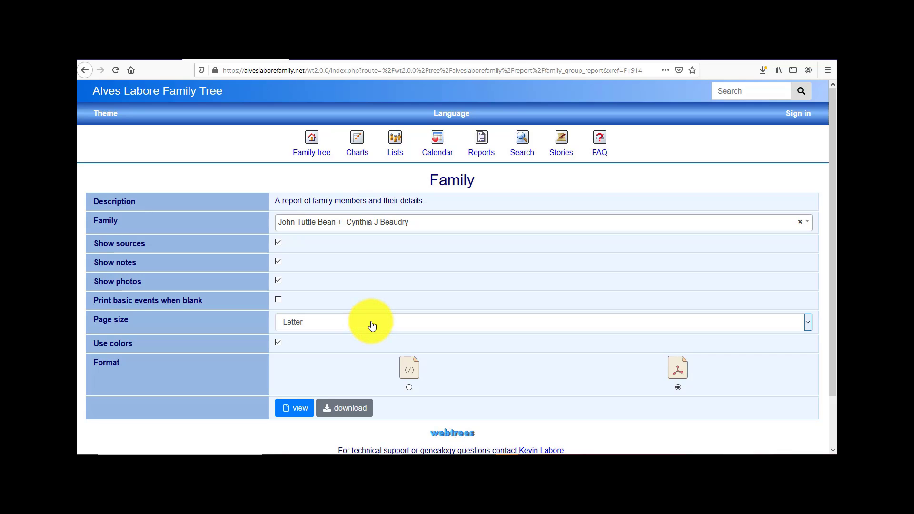
{"action": "mouse_move", "coordinate": [444, 397]}
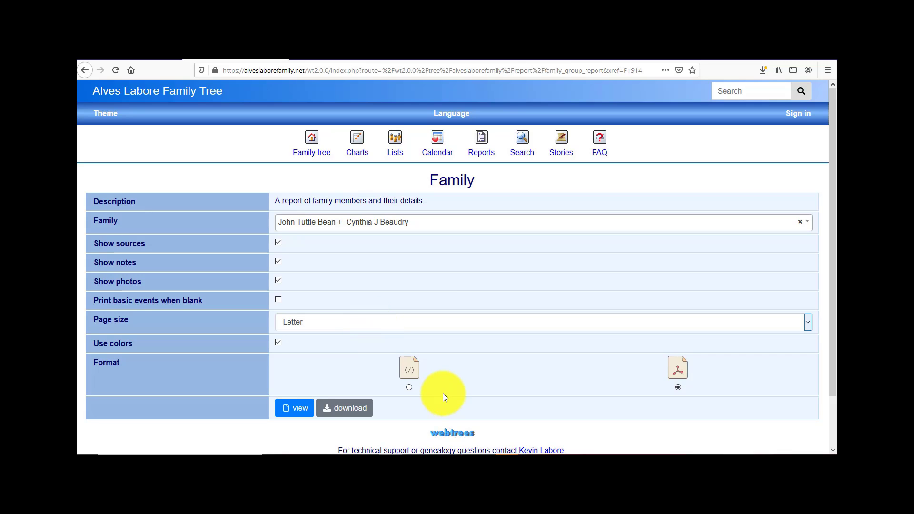